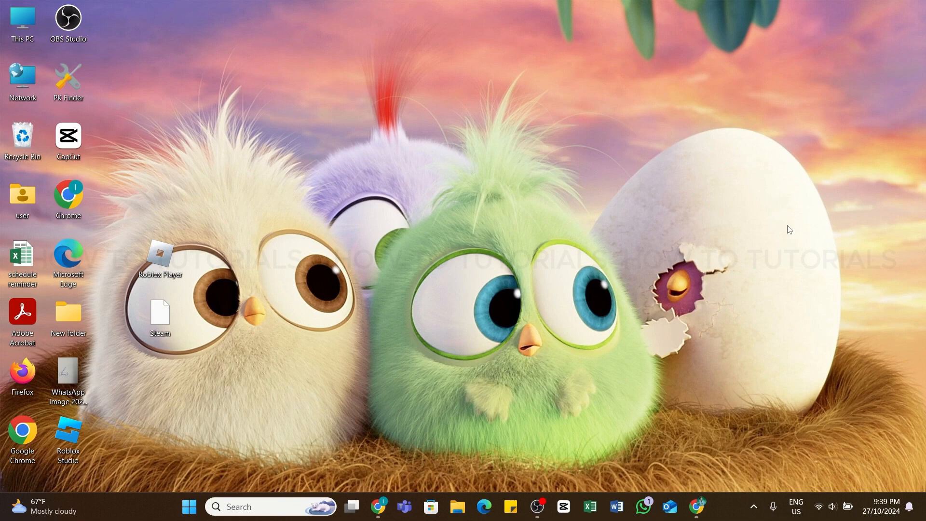
{"action": "mouse_move", "coordinate": [484, 457]}
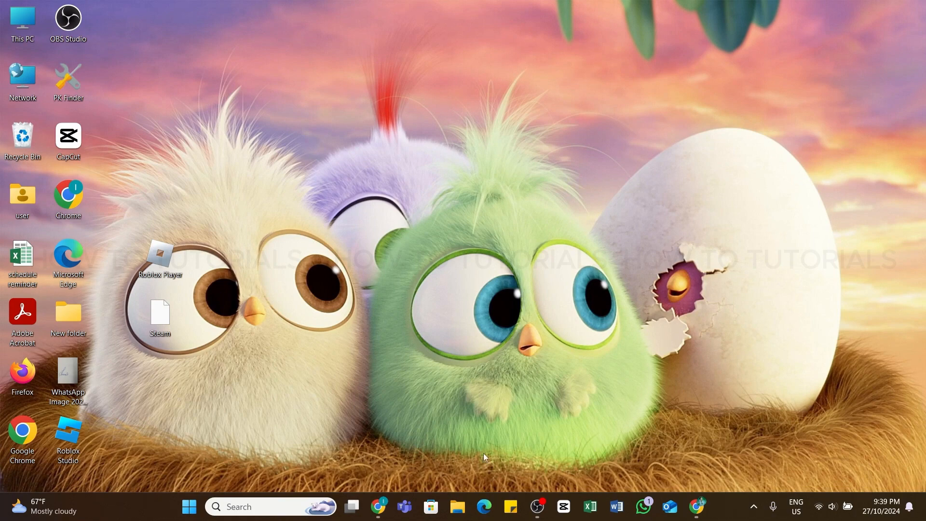
Step: Launch Google Chrome and load bitget.com
{"action": "left_click", "coordinate": [378, 511]}
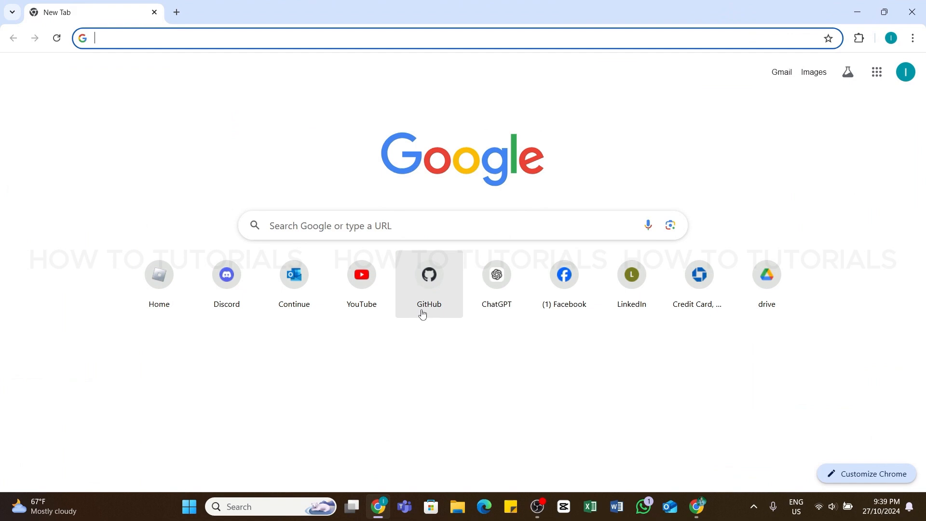
{"action": "mouse_move", "coordinate": [178, 82]}
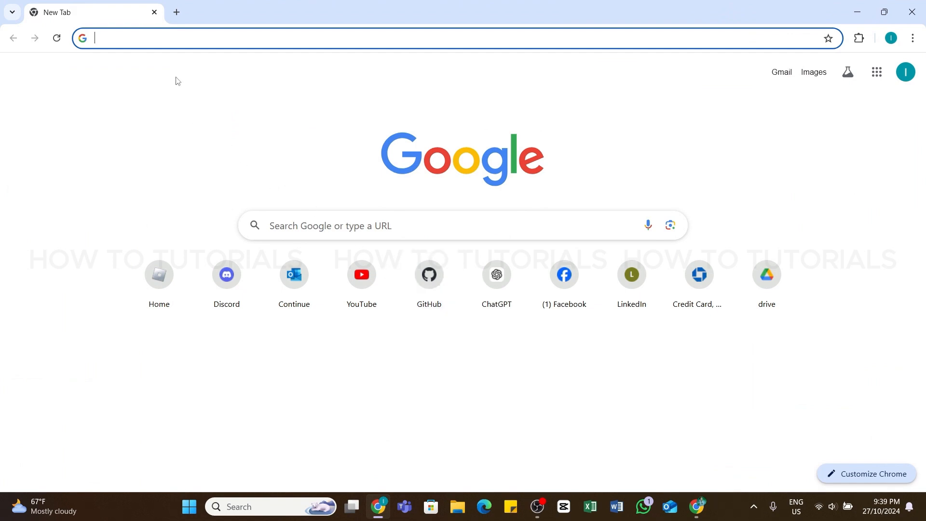
{"action": "type", "text": "bitget.com"}
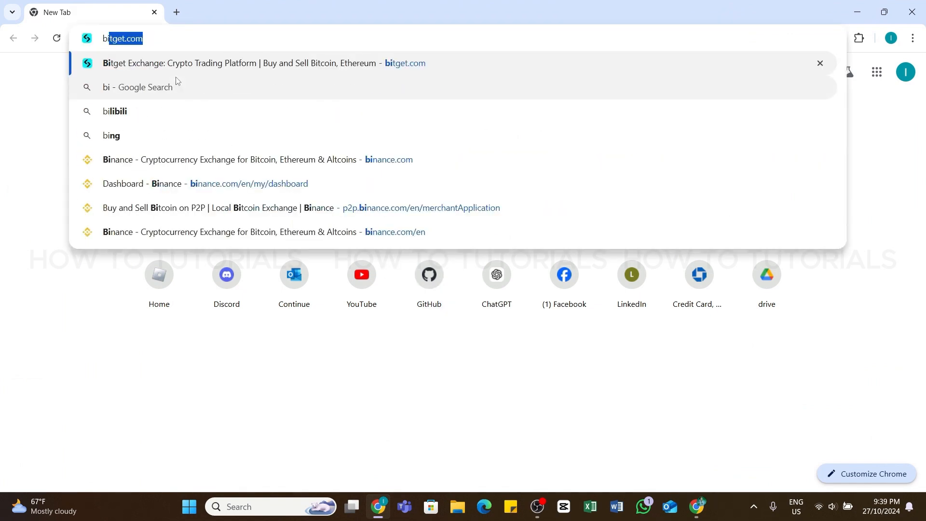
{"action": "type", "text": "bitget.com"}
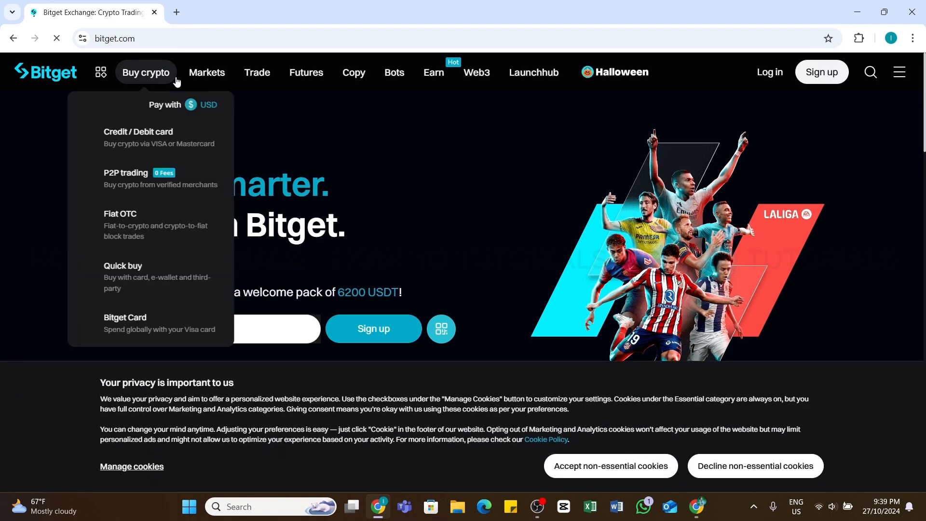
{"action": "mouse_move", "coordinate": [207, 71]}
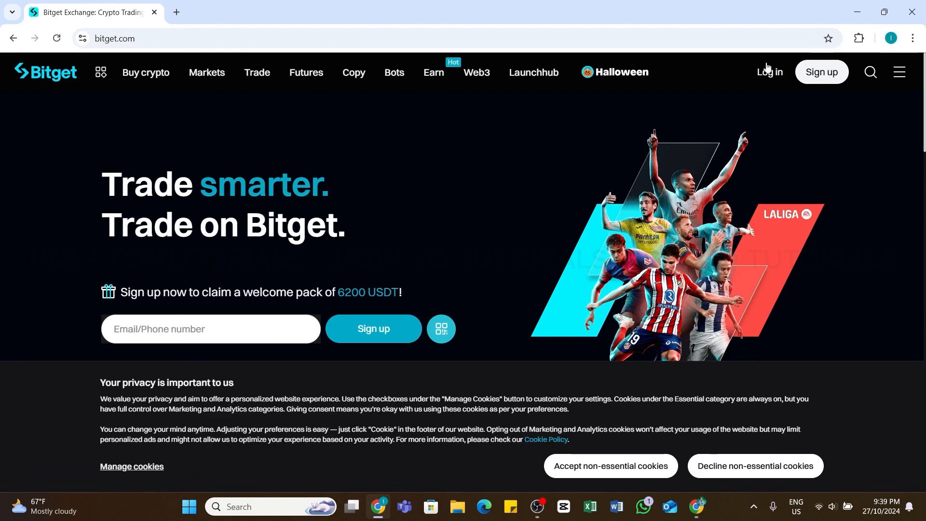
Step: Choose Log in at the top right of the Bitget homepage
{"action": "left_click", "coordinate": [770, 72]}
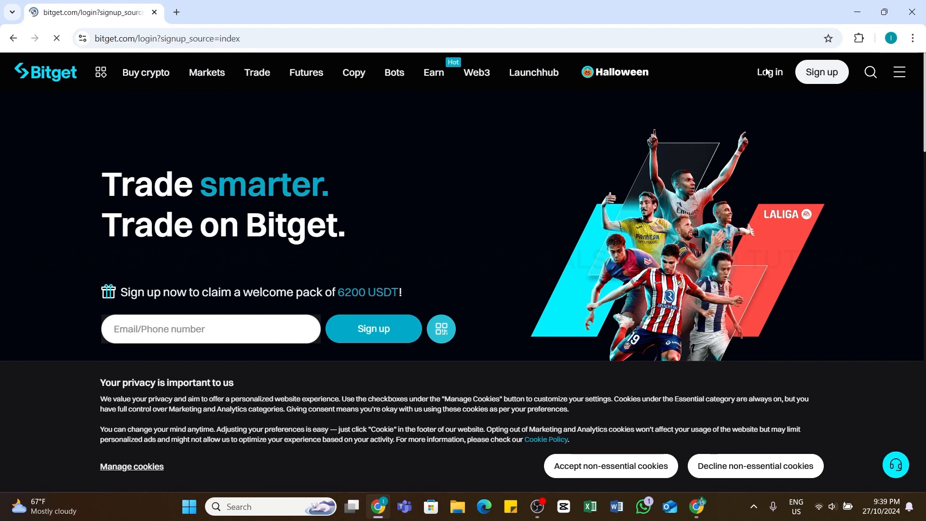
Step: Wait for the login page to load and focus the Email / Mobile field
{"action": "left_click", "coordinate": [769, 72]}
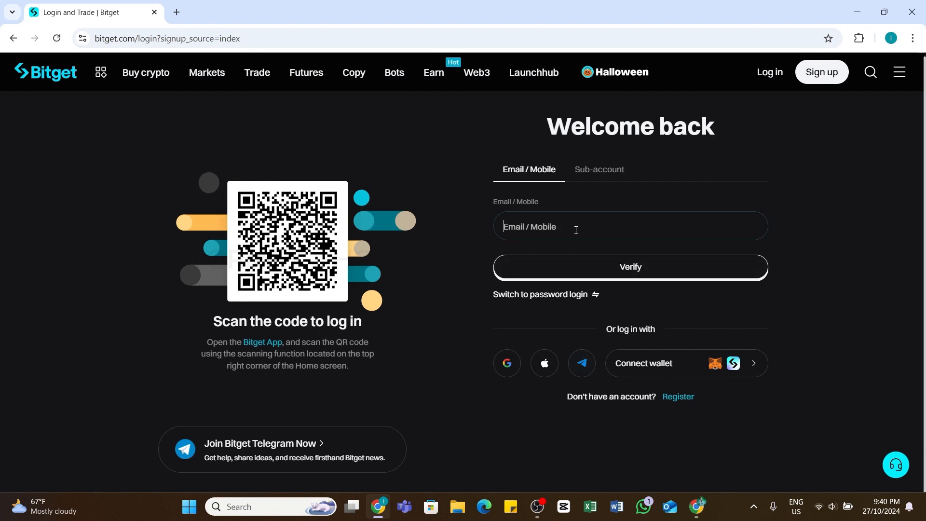
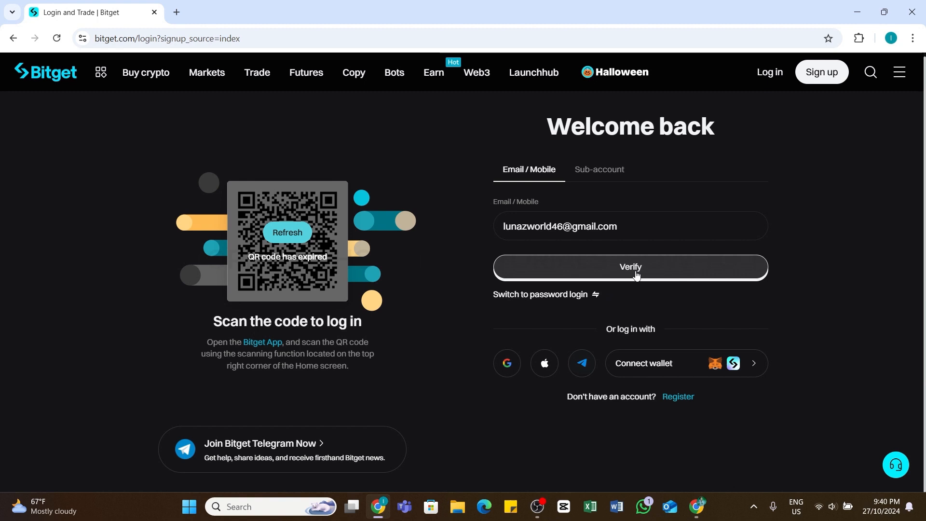
Step: Enter the account email in Email / Mobile and verify it
{"action": "left_click", "coordinate": [629, 266]}
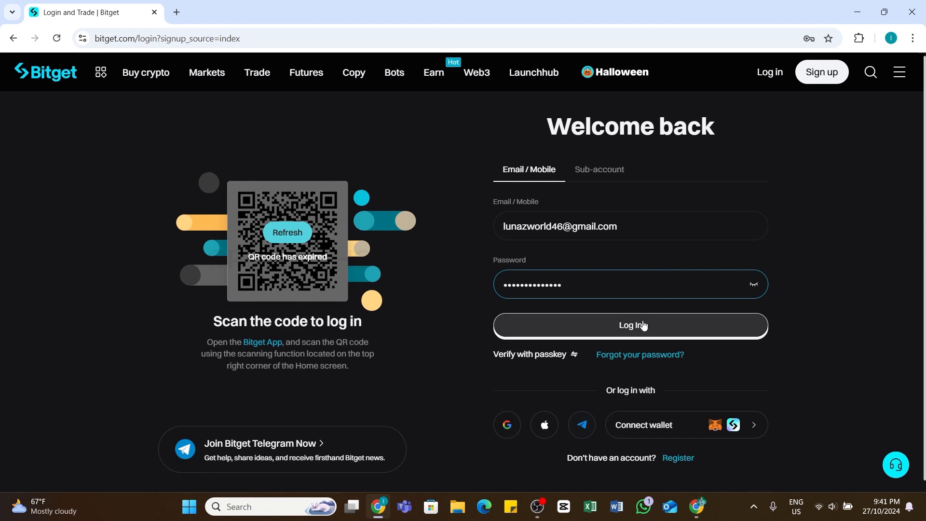
Step: Submit the email-and-password login with the Log in button
{"action": "left_click", "coordinate": [630, 325]}
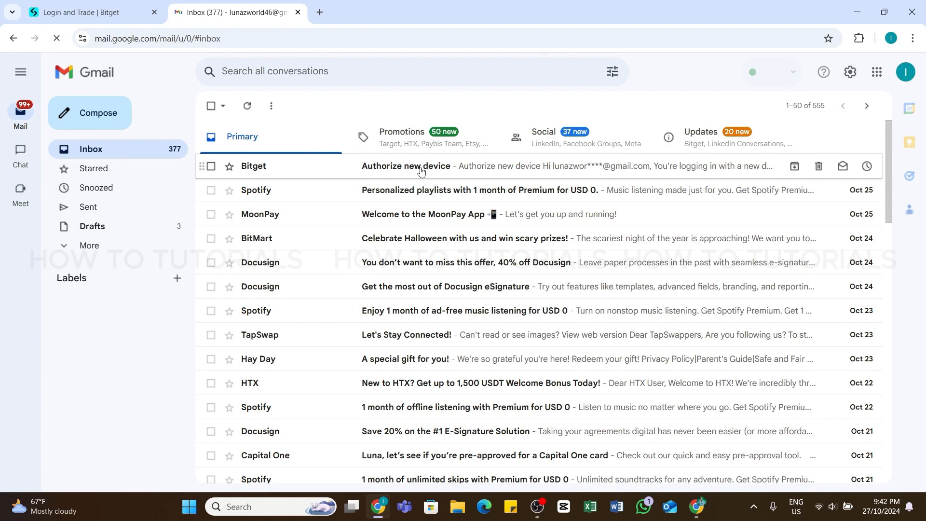
Step: Open Bitget's 'Authorize new device' email in the Gmail inbox
{"action": "left_click", "coordinate": [406, 166]}
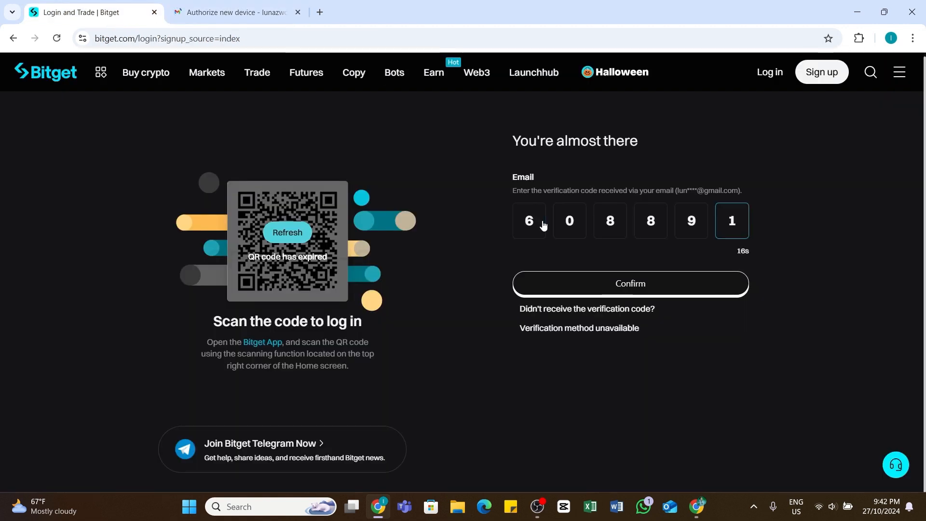
Step: Confirm the six-digit emailed verification code to reach the dashboard
{"action": "left_click", "coordinate": [629, 283]}
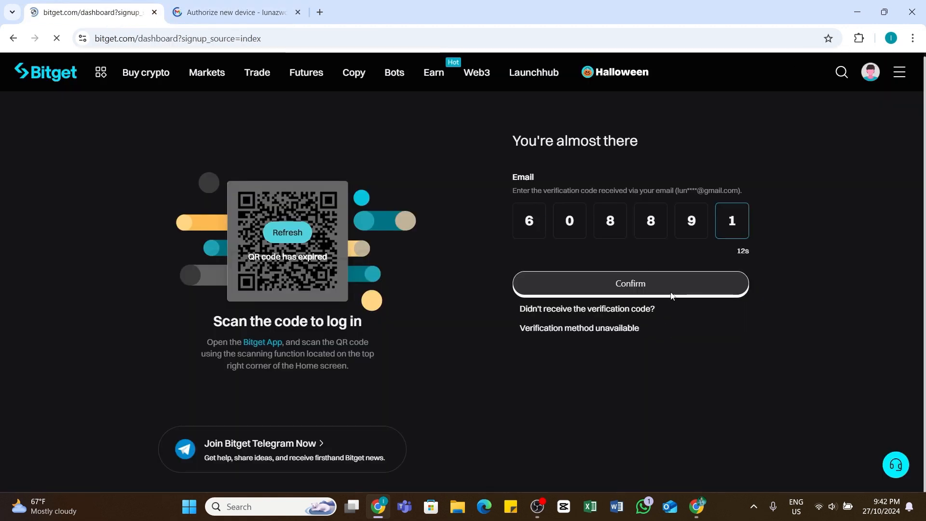
{"action": "left_click", "coordinate": [629, 284]}
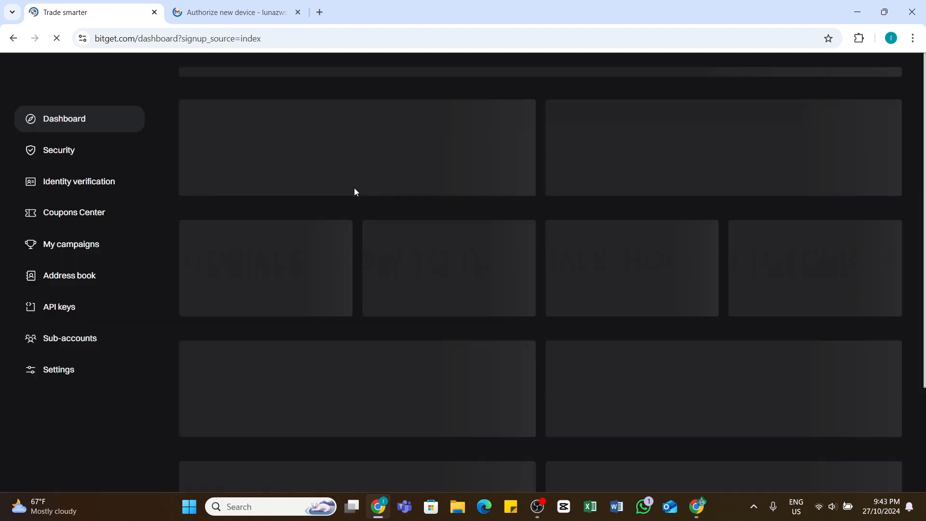